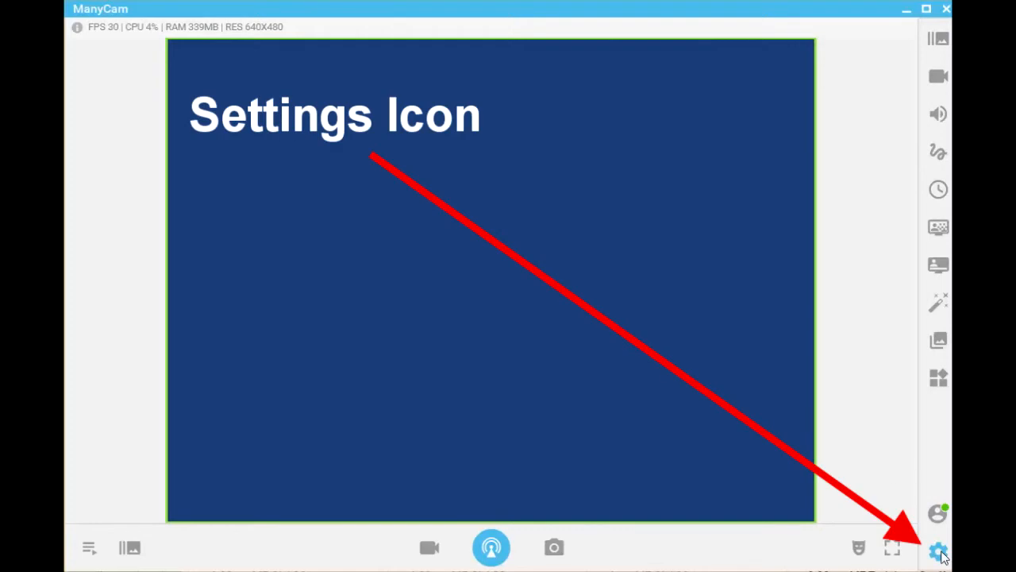
- Open ManyCam's settings window on the General Settings page
{"action": "left_click", "coordinate": [940, 548]}
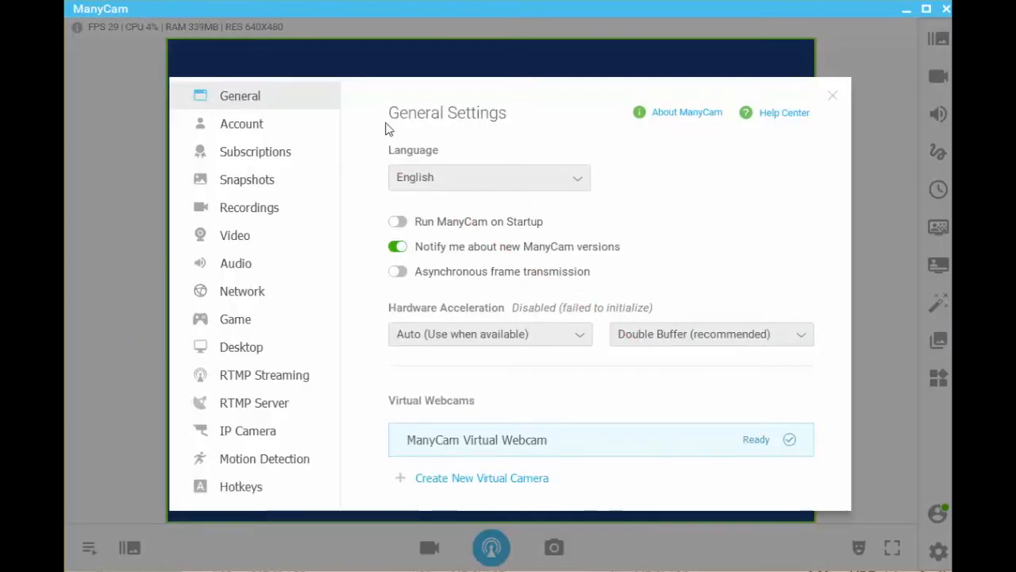
{"action": "mouse_move", "coordinate": [470, 233]}
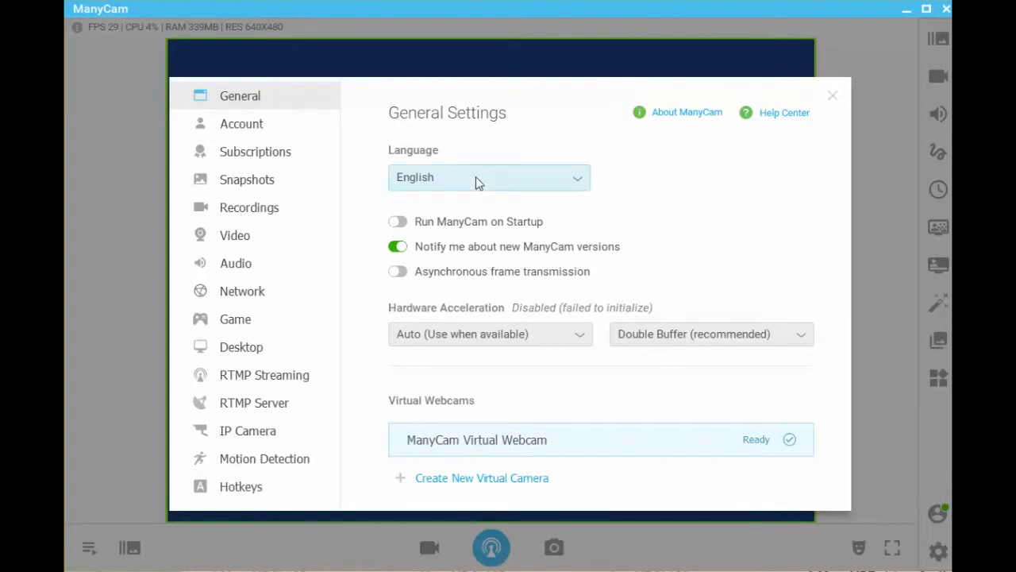
{"action": "mouse_move", "coordinate": [466, 234]}
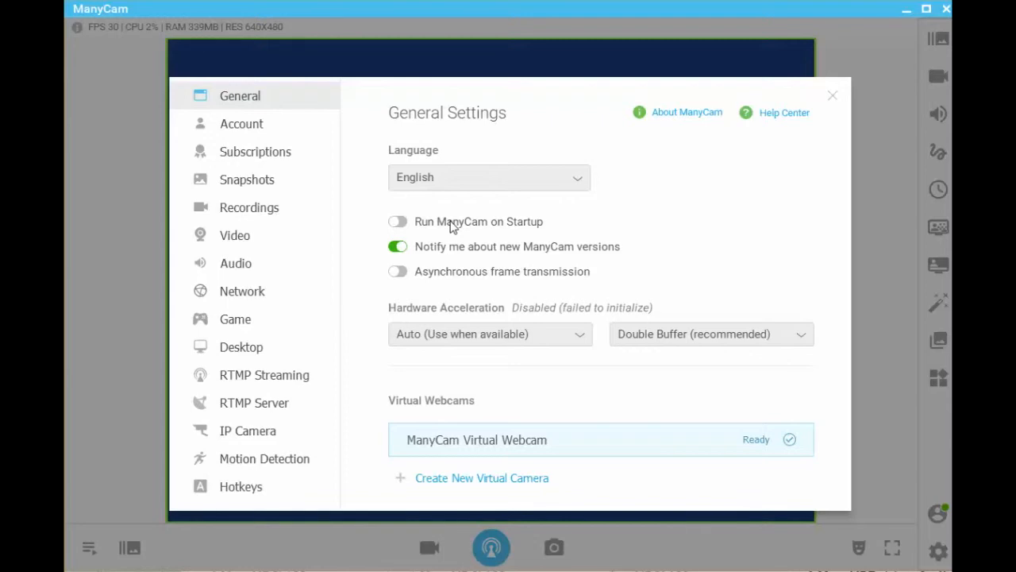
{"action": "mouse_move", "coordinate": [434, 231]}
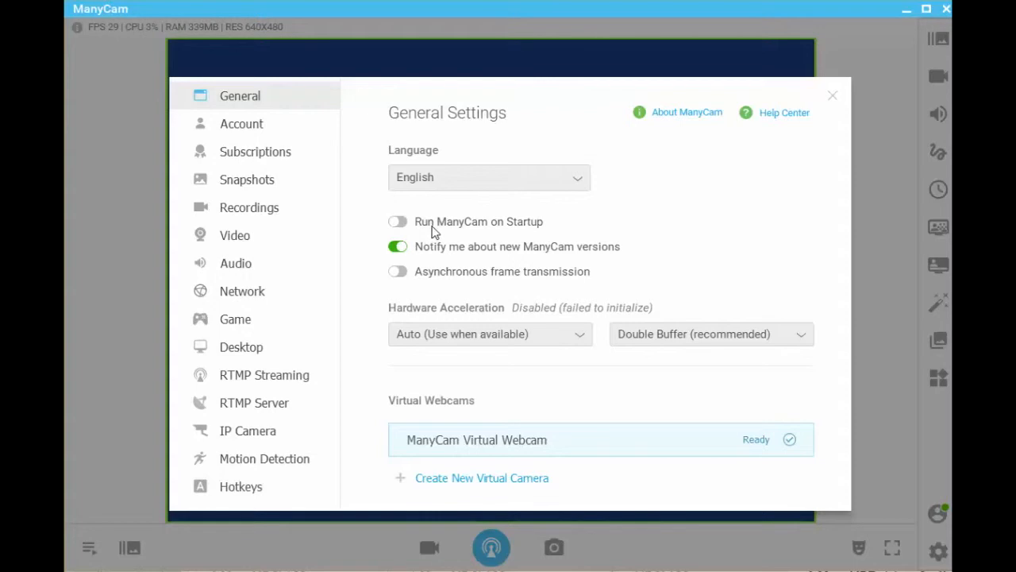
{"action": "mouse_move", "coordinate": [409, 230]}
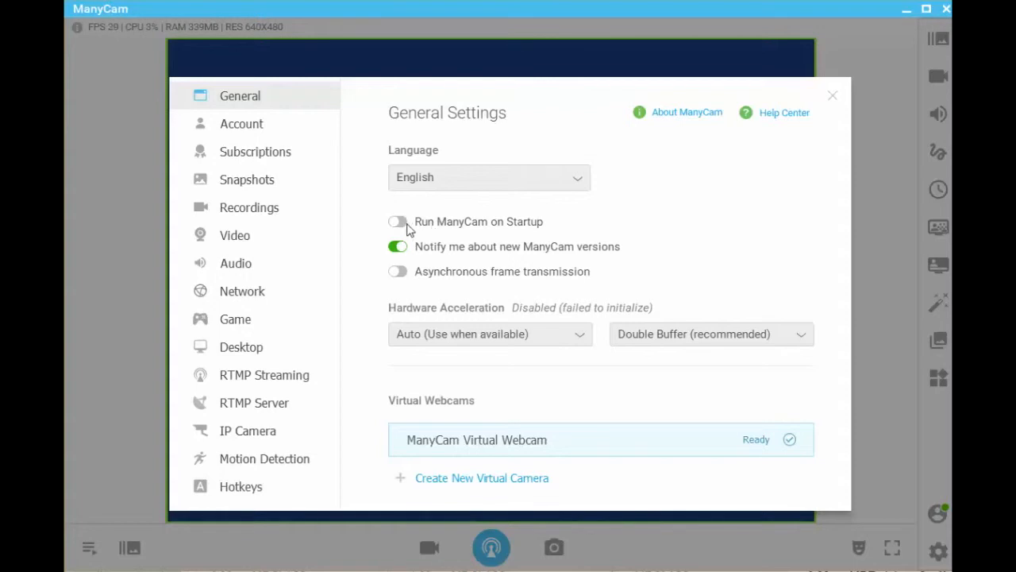
{"action": "mouse_move", "coordinate": [434, 254]}
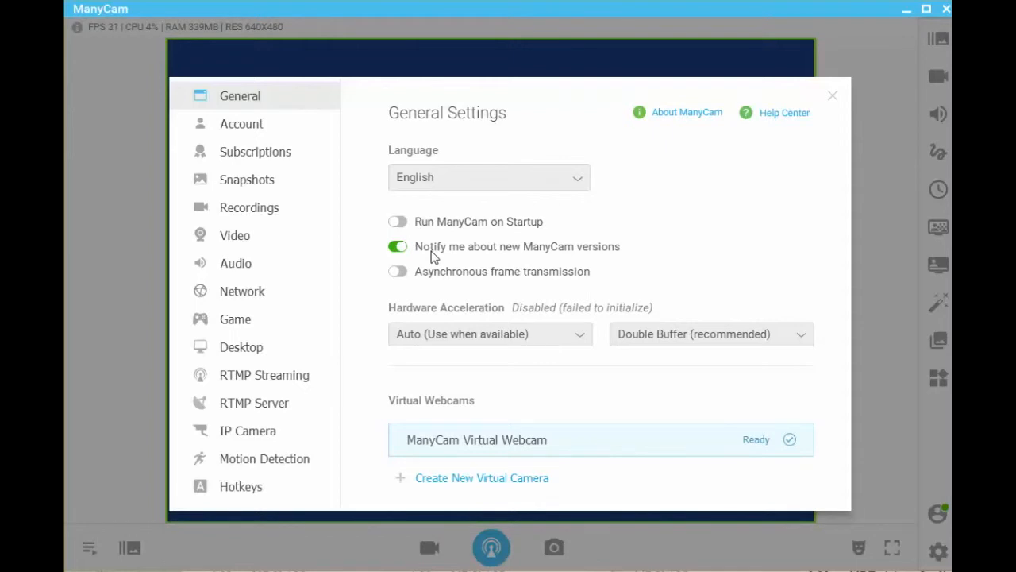
{"action": "mouse_move", "coordinate": [441, 280]}
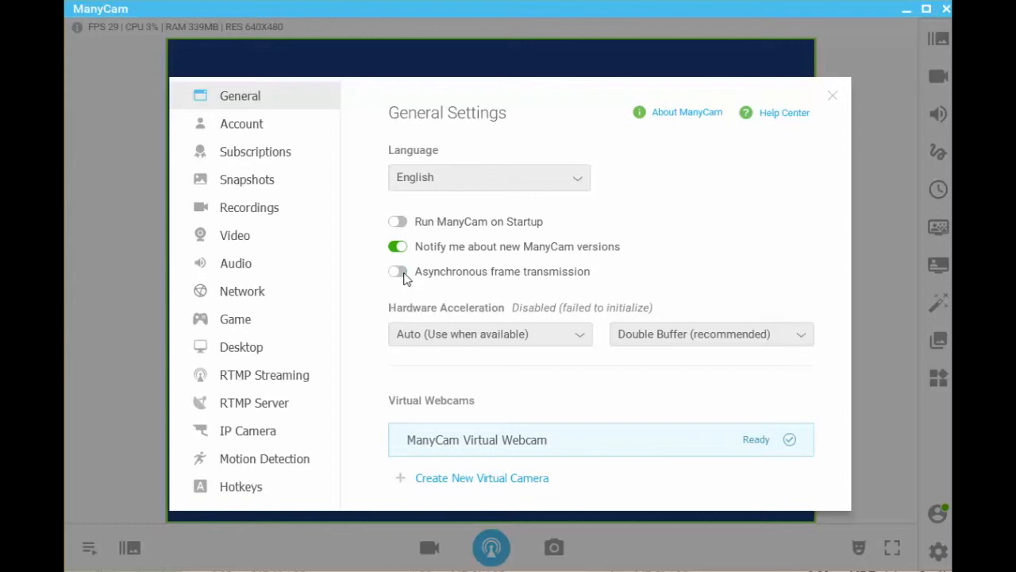
- Switch the Asynchronous frame transmission toggle on
{"action": "left_click", "coordinate": [398, 271]}
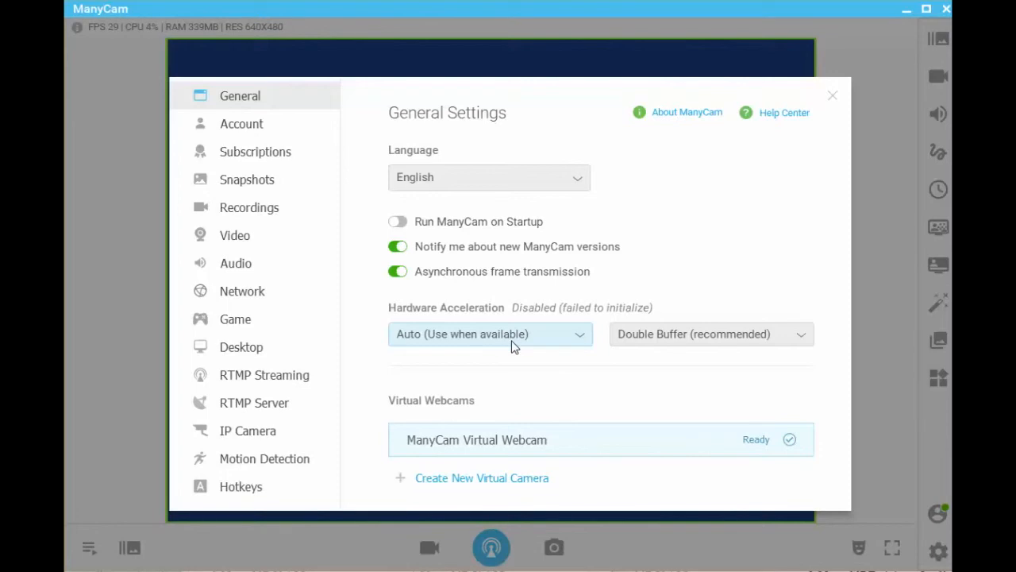
{"action": "mouse_move", "coordinate": [435, 341]}
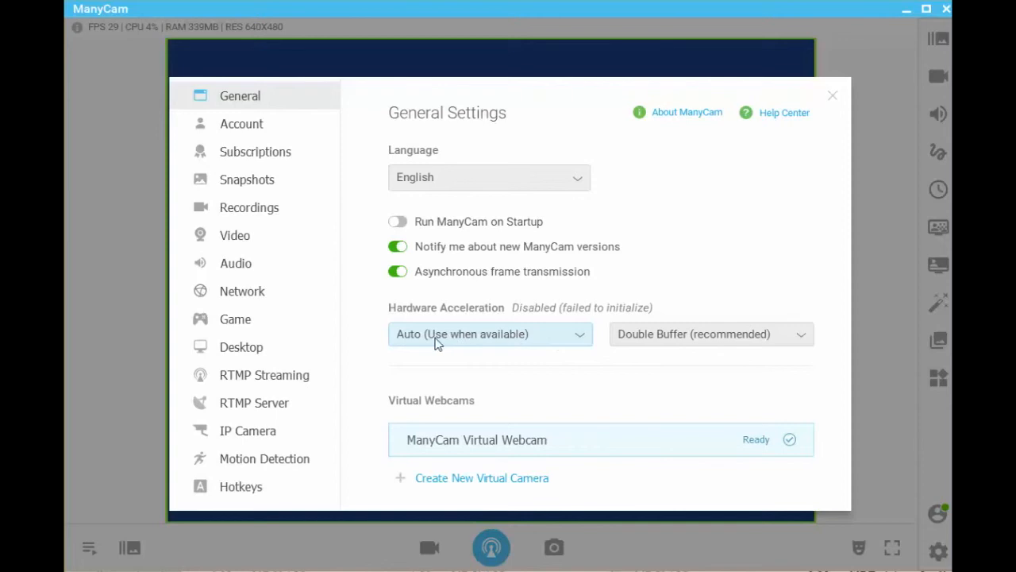
{"action": "mouse_move", "coordinate": [552, 348]}
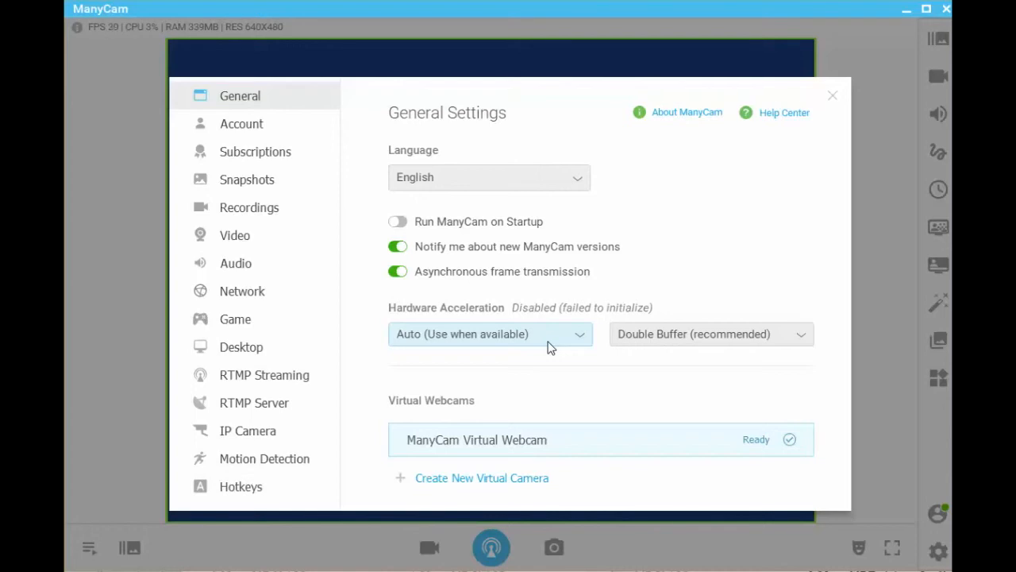
- Show the Hardware Acceleration options Auto, Disable and OpenGL (Hardware)
{"action": "left_click", "coordinate": [490, 333]}
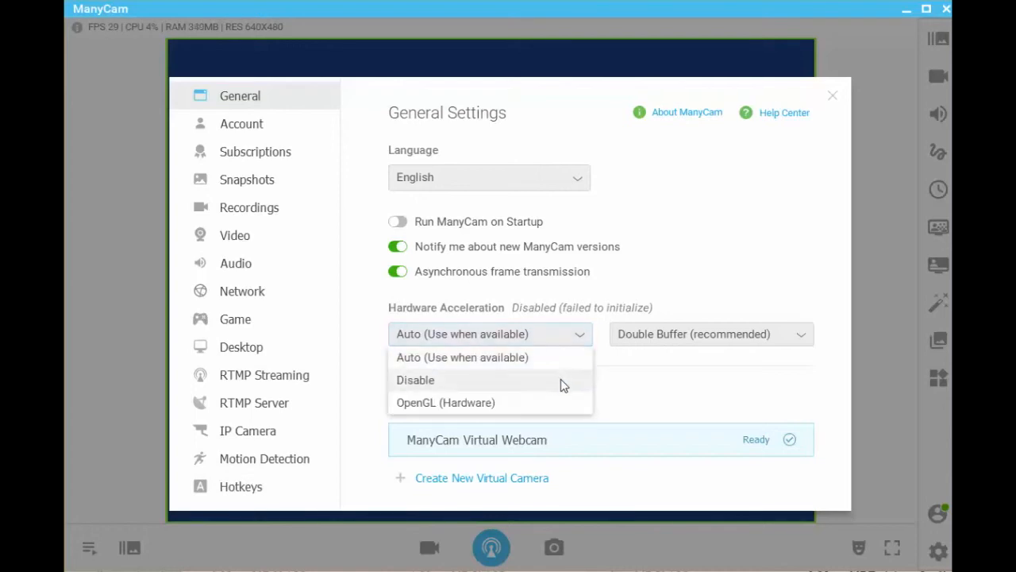
{"action": "mouse_move", "coordinate": [449, 389]}
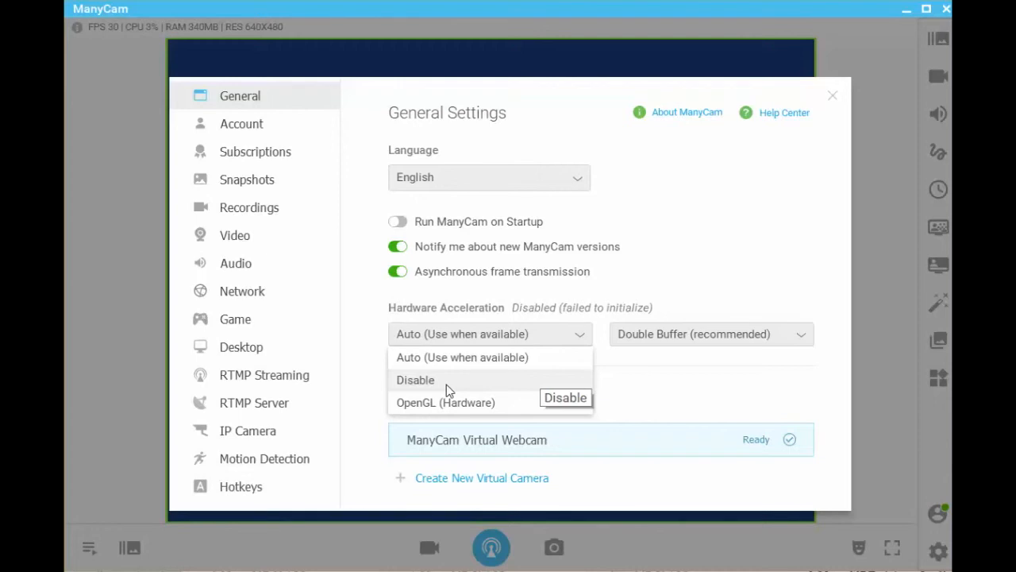
{"action": "mouse_move", "coordinate": [425, 395]}
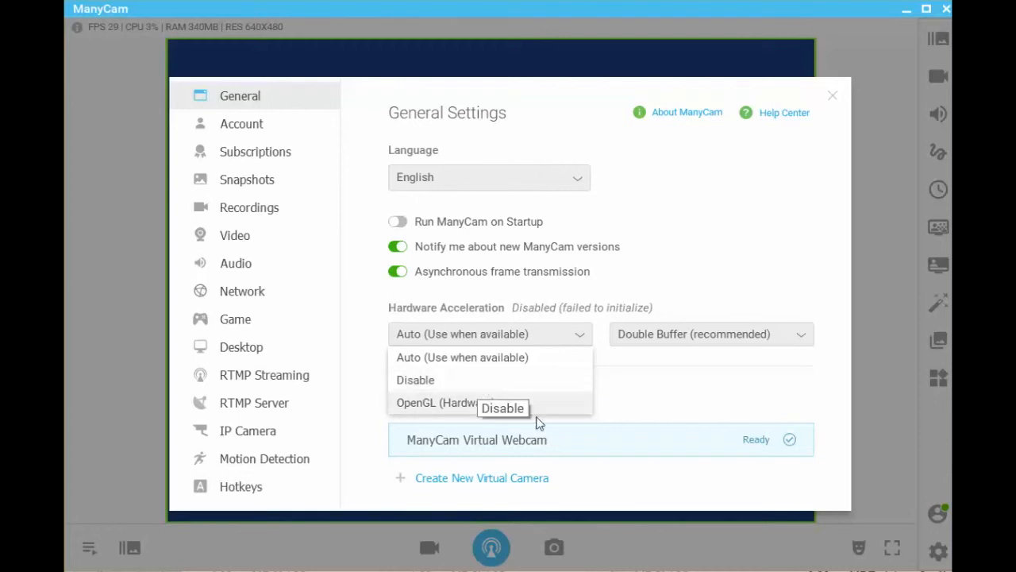
{"action": "mouse_move", "coordinate": [730, 341]}
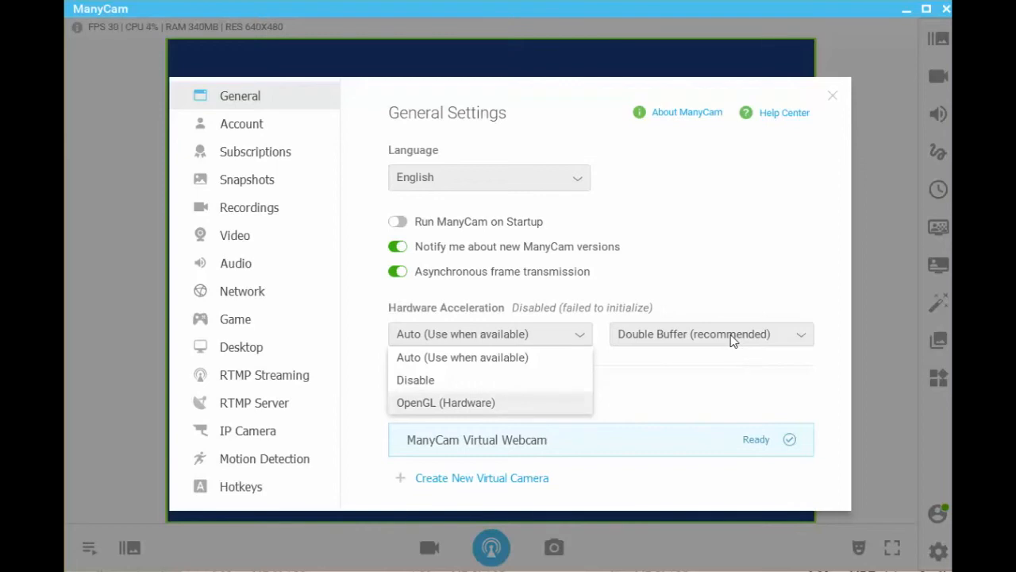
- Show the Single, Double and Triple Buffer options, keeping Double Buffer selected
{"action": "left_click", "coordinate": [707, 334]}
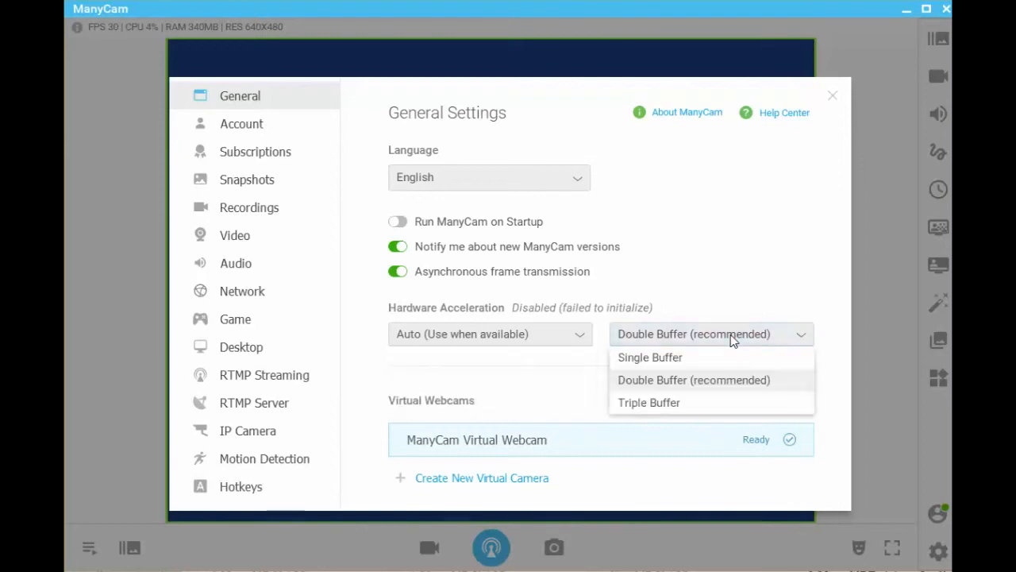
{"action": "left_click", "coordinate": [693, 379]}
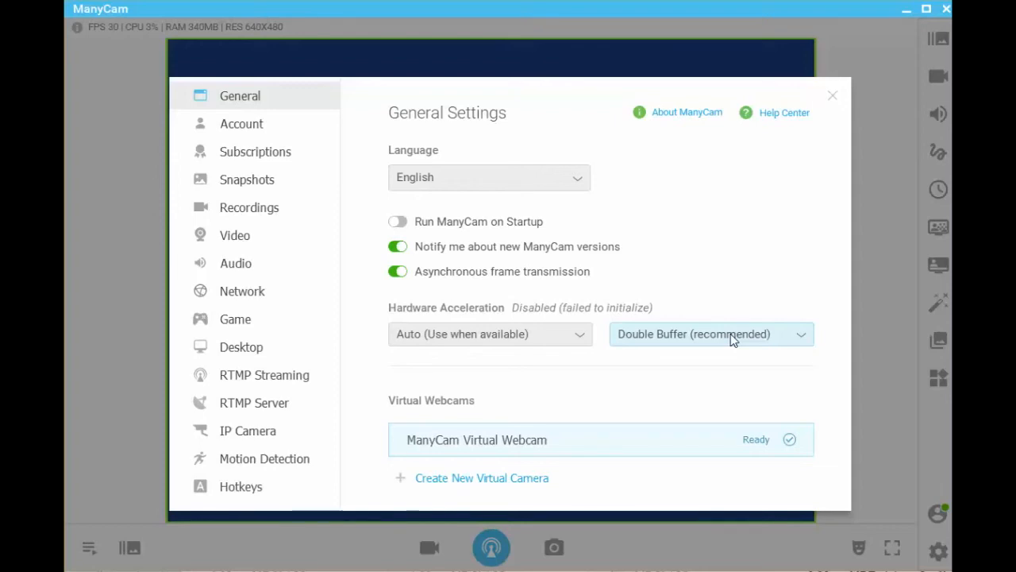
{"action": "mouse_move", "coordinate": [780, 343]}
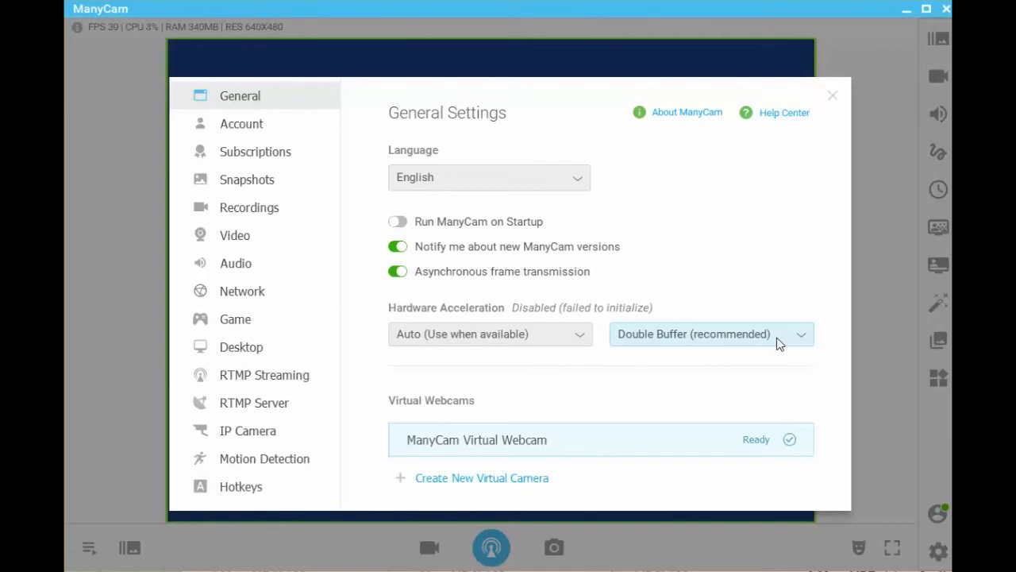
{"action": "left_click", "coordinate": [710, 333]}
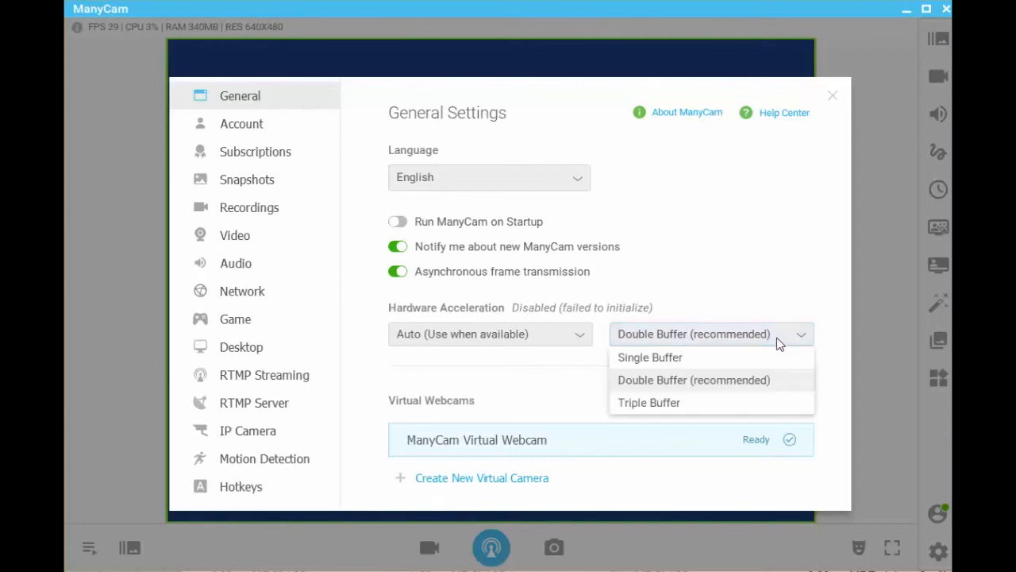
{"action": "mouse_move", "coordinate": [766, 361]}
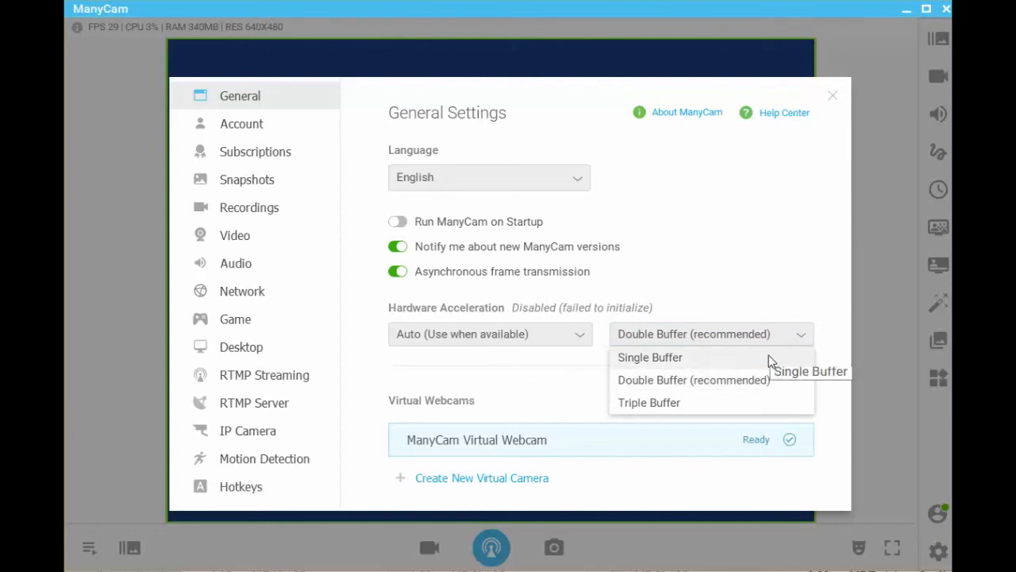
{"action": "mouse_move", "coordinate": [754, 413]}
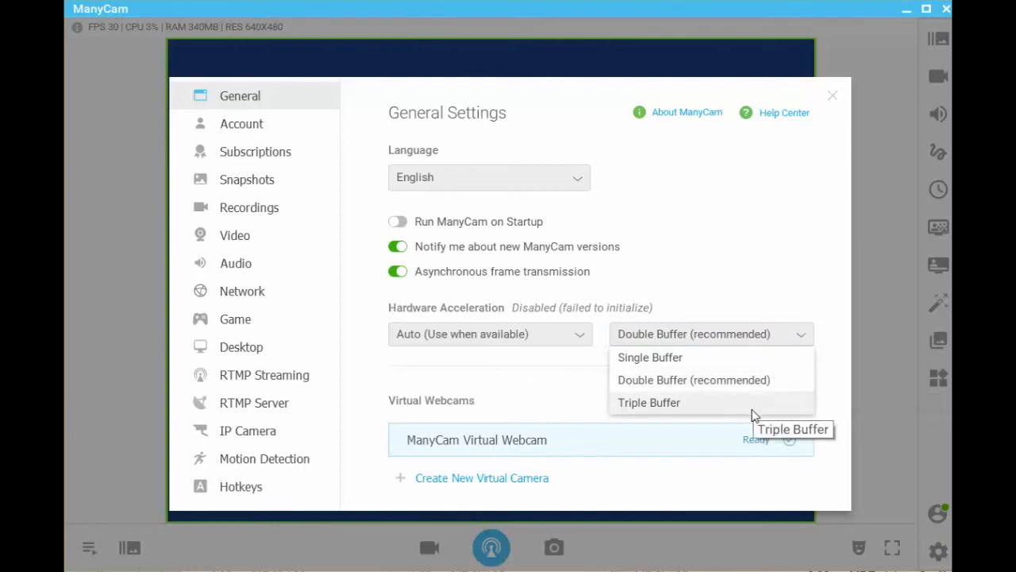
{"action": "mouse_move", "coordinate": [743, 389]}
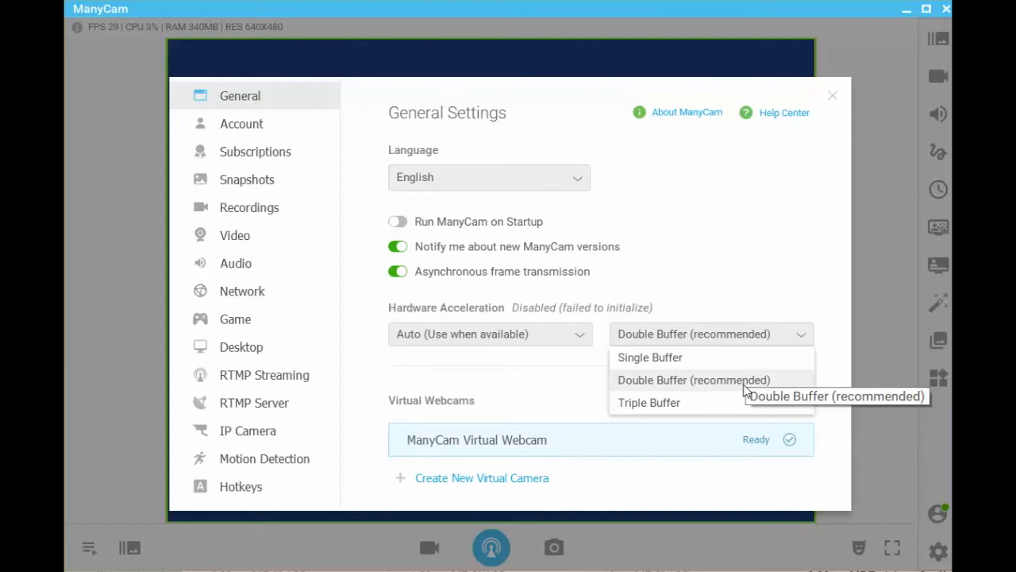
- Keep Double Buffer, open Create New Virtual Camera, then close settings
{"action": "left_click", "coordinate": [693, 379]}
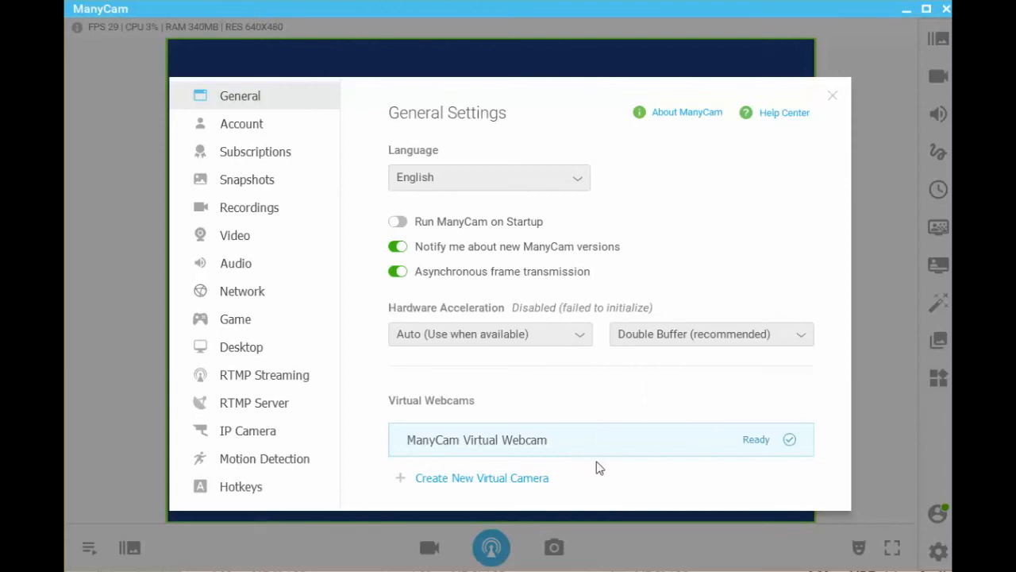
{"action": "mouse_move", "coordinate": [571, 450]}
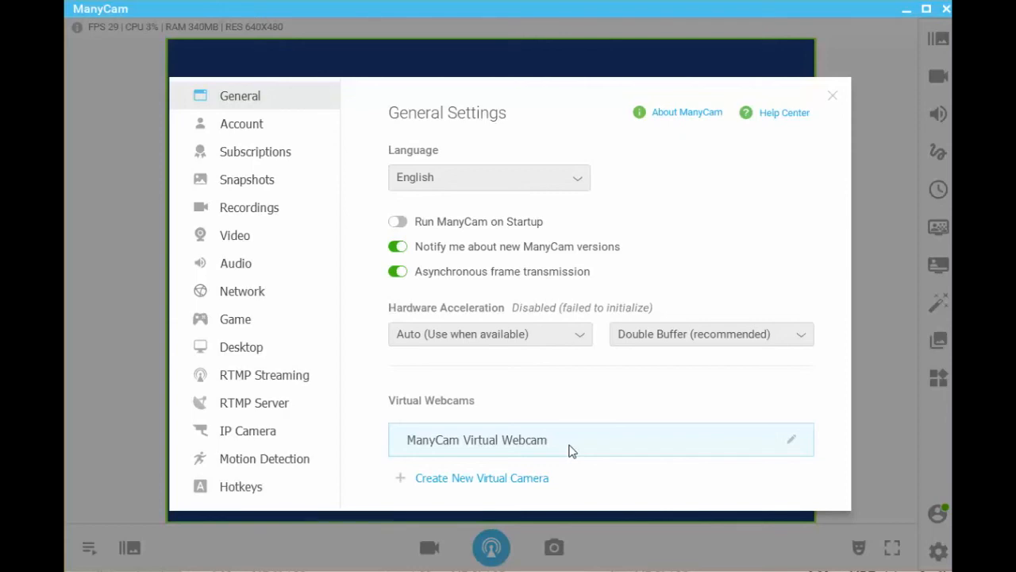
{"action": "mouse_move", "coordinate": [581, 442]}
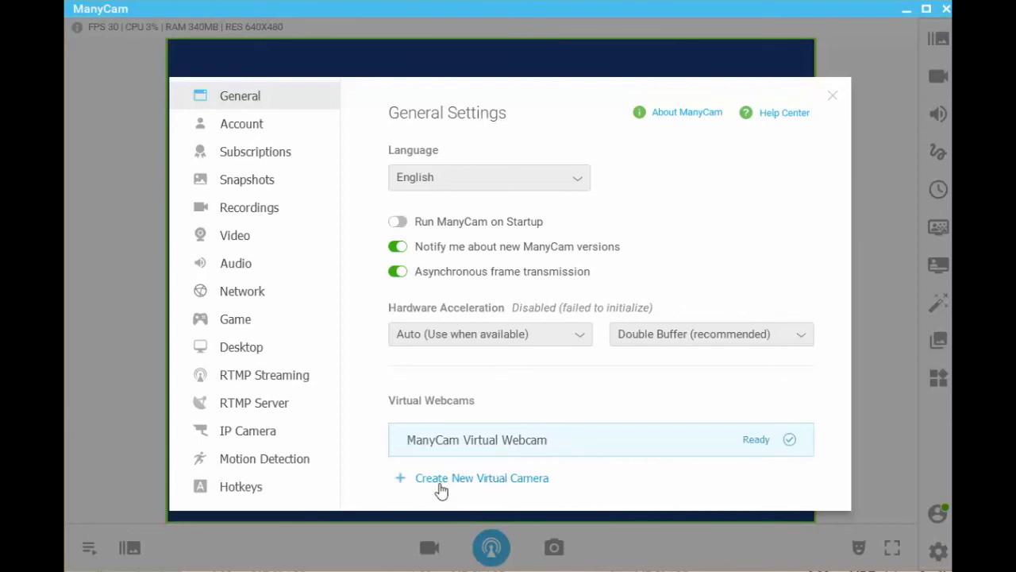
{"action": "mouse_move", "coordinate": [431, 484]}
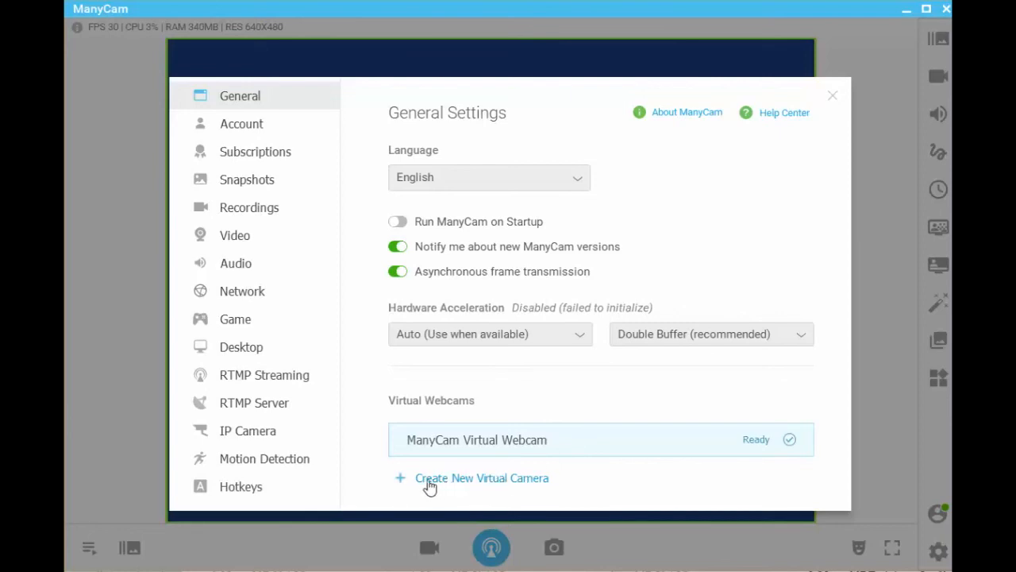
{"action": "left_click", "coordinate": [481, 477]}
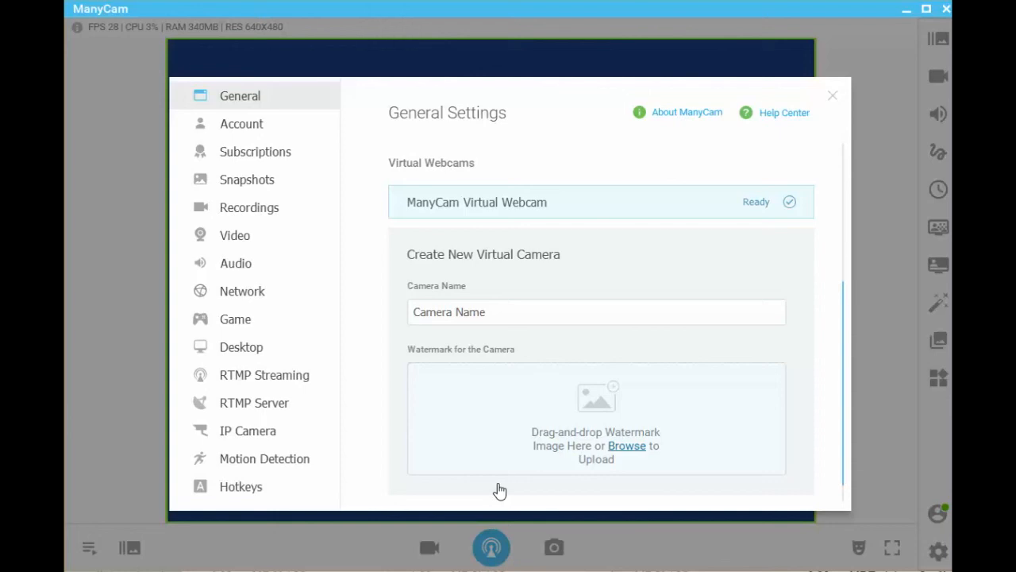
{"action": "mouse_move", "coordinate": [492, 347]}
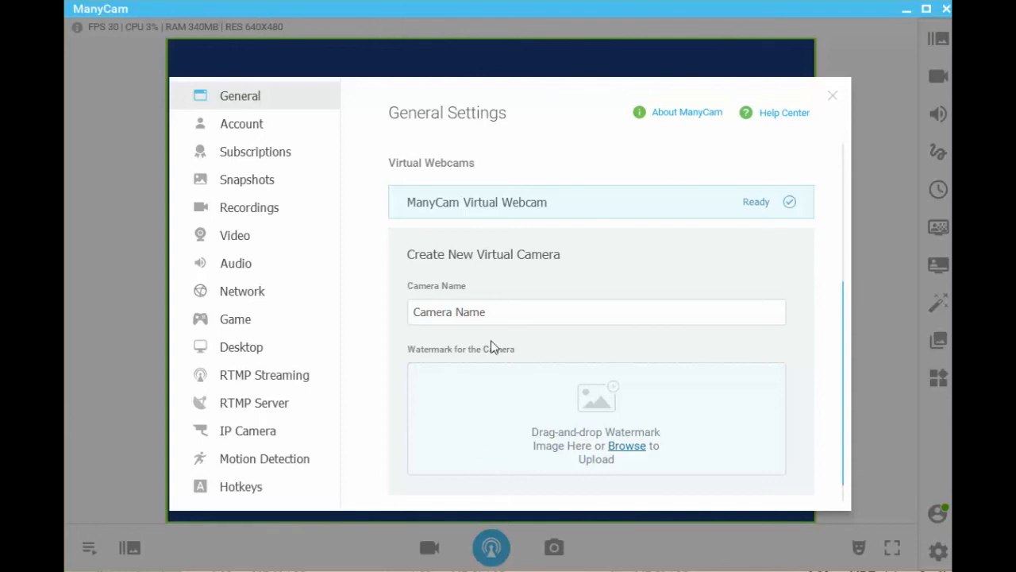
{"action": "left_click", "coordinate": [832, 95]}
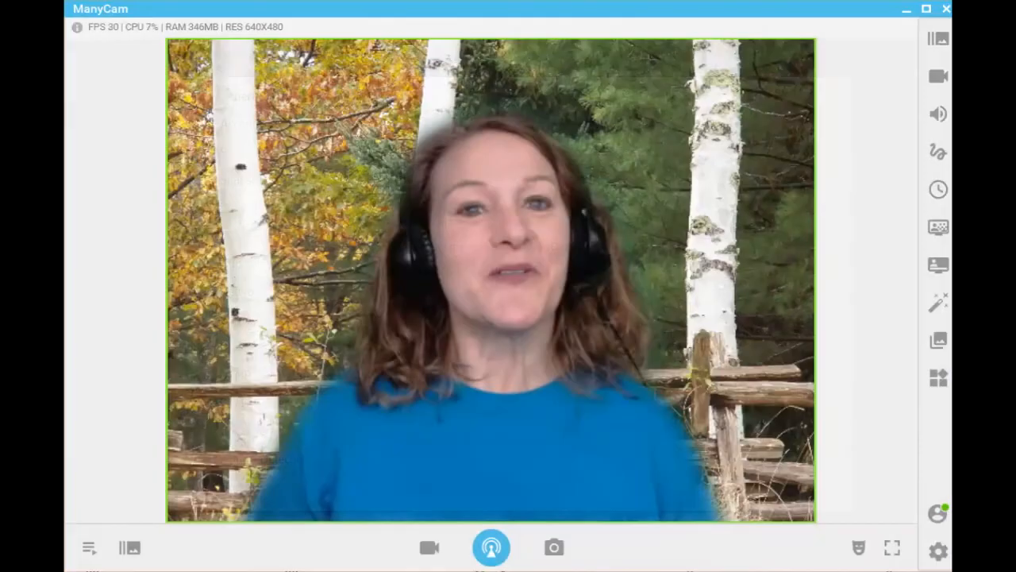